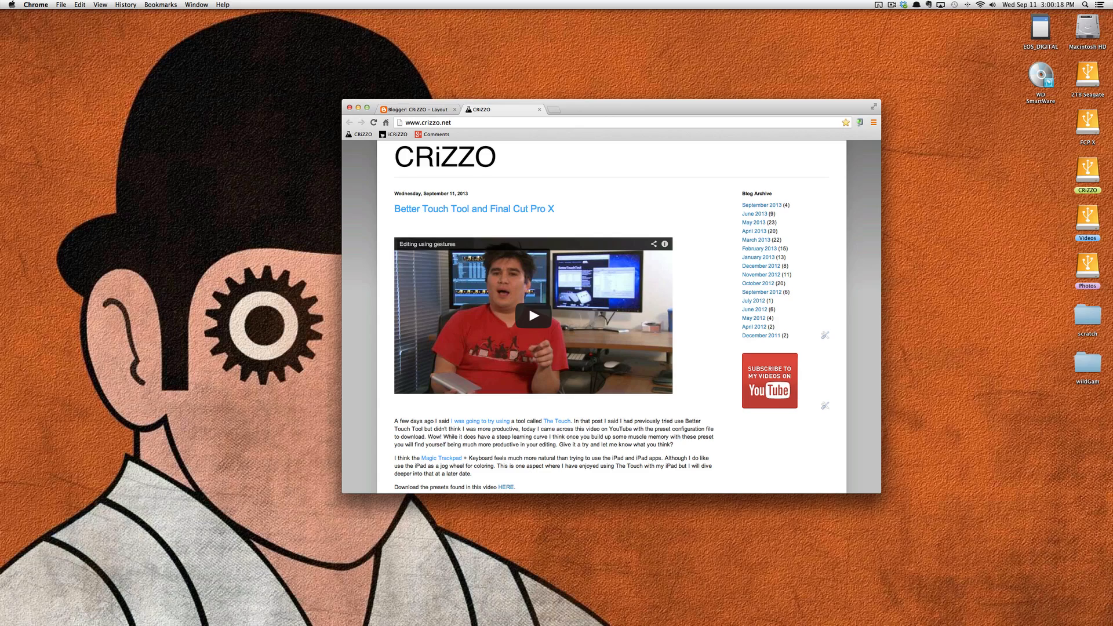
# Close the 'Blogger: CRiZZO – Layout' tab, leaving the CRiZZO blog post open
pyautogui.click(455, 110)
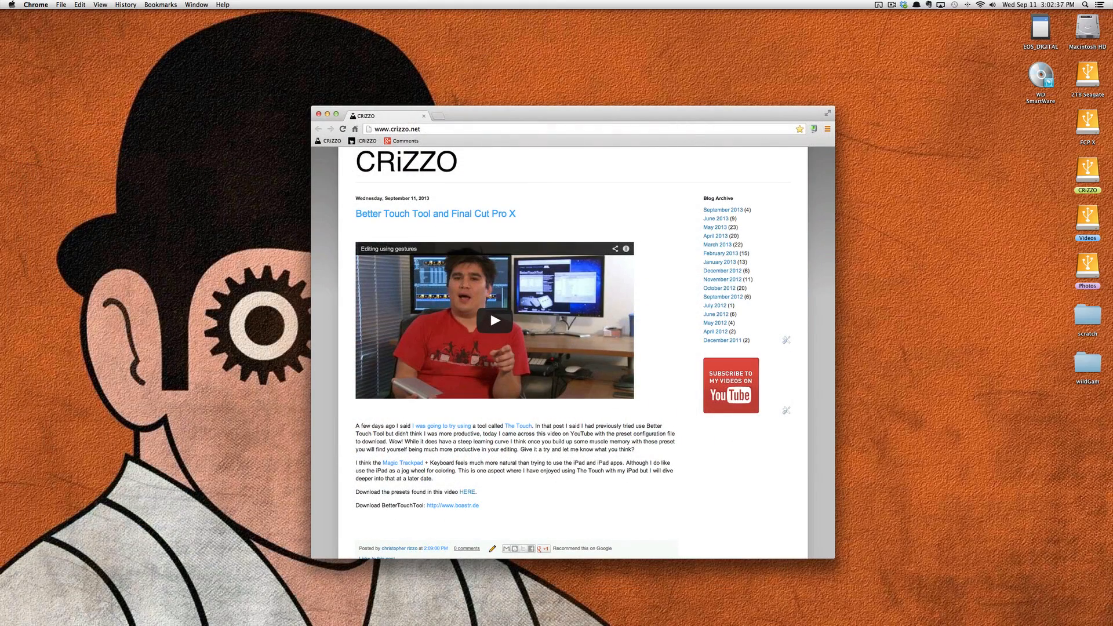
# Open BetterTouchTool Preferences from its menu bar icon
pyautogui.click(878, 5)
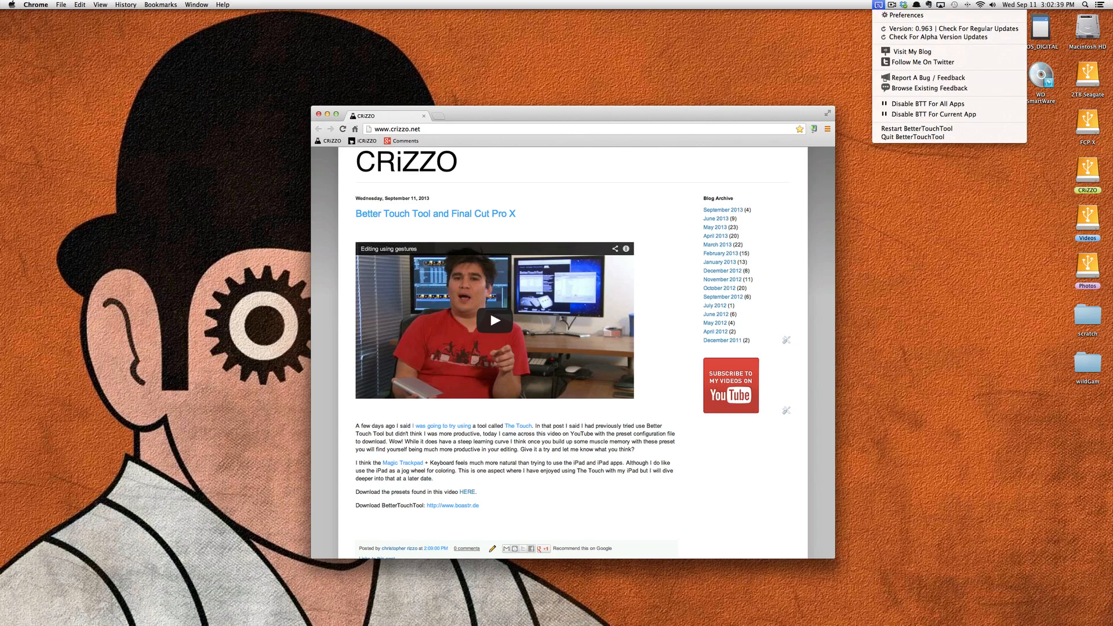
pyautogui.moveTo(904, 15)
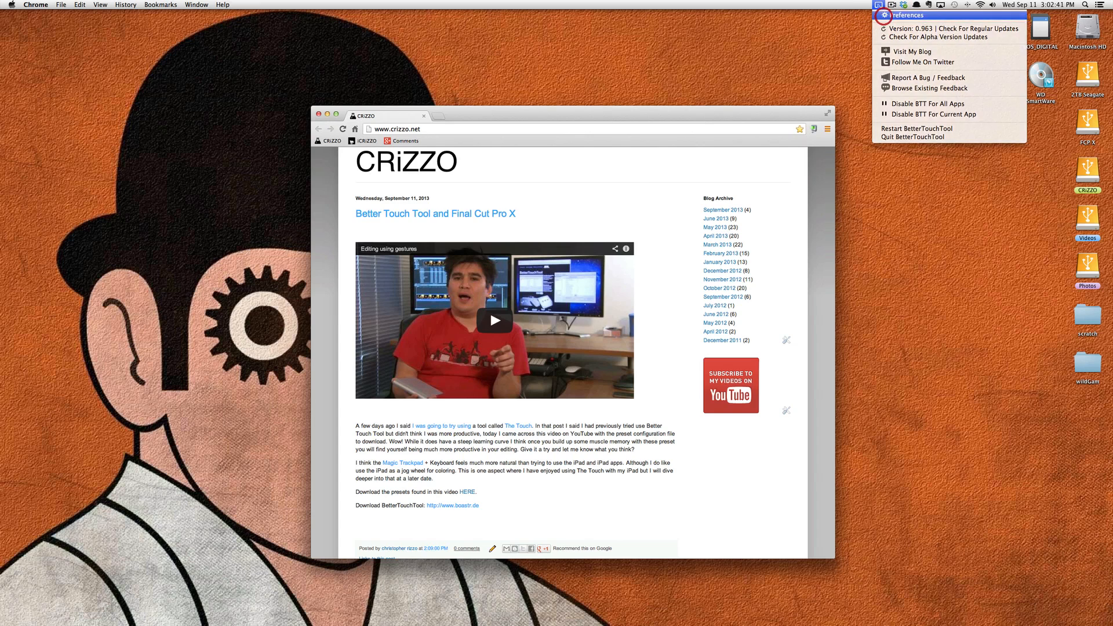
pyautogui.click(908, 15)
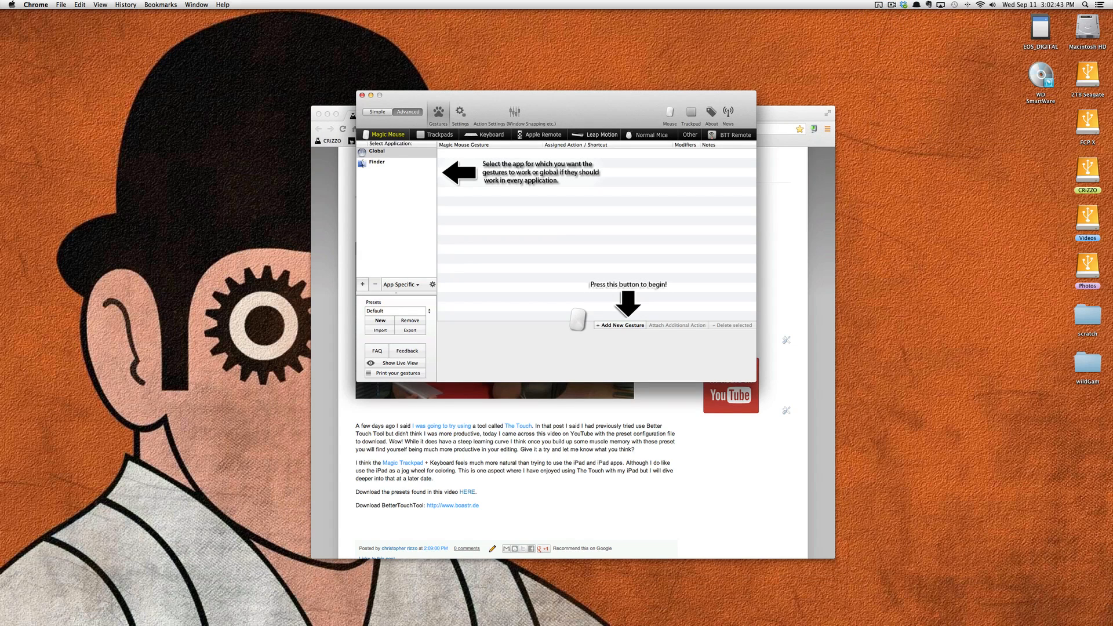